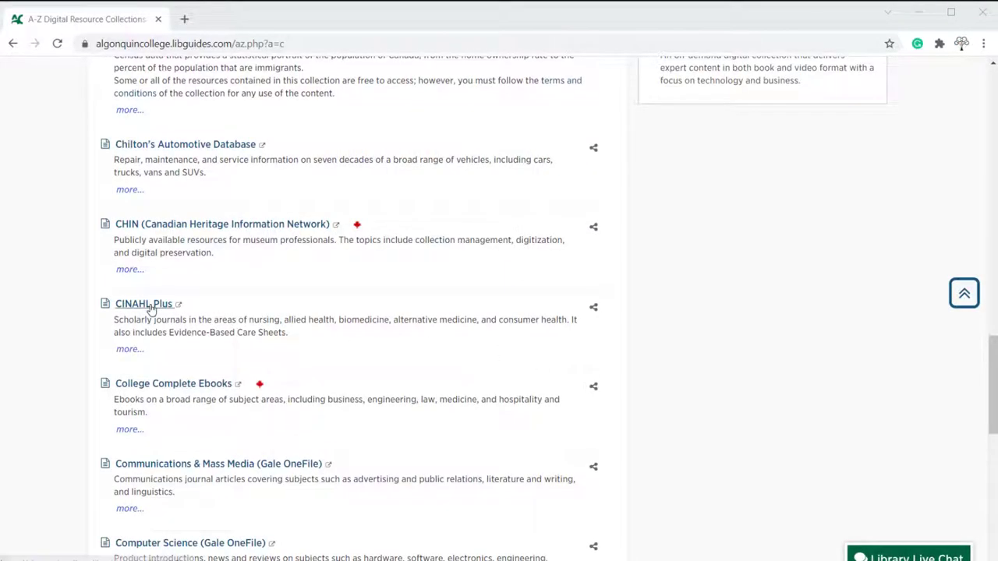
Open CINAHL Plus with Full Text from the Algonquin College A-Z database list
left_click(142, 303)
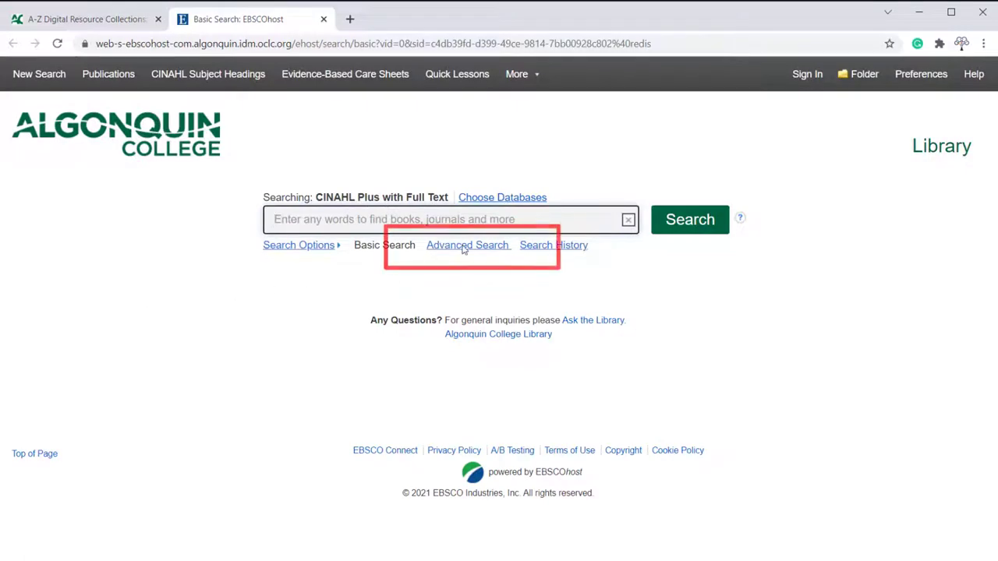
Run an Advanced Search for 'Privacy' in the first search box
left_click(467, 245)
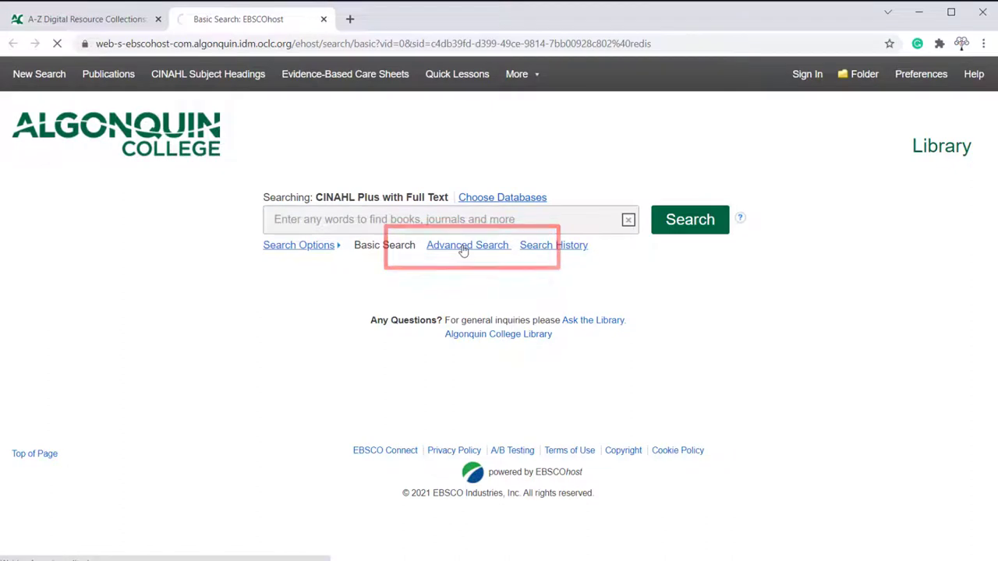
left_click(468, 245)
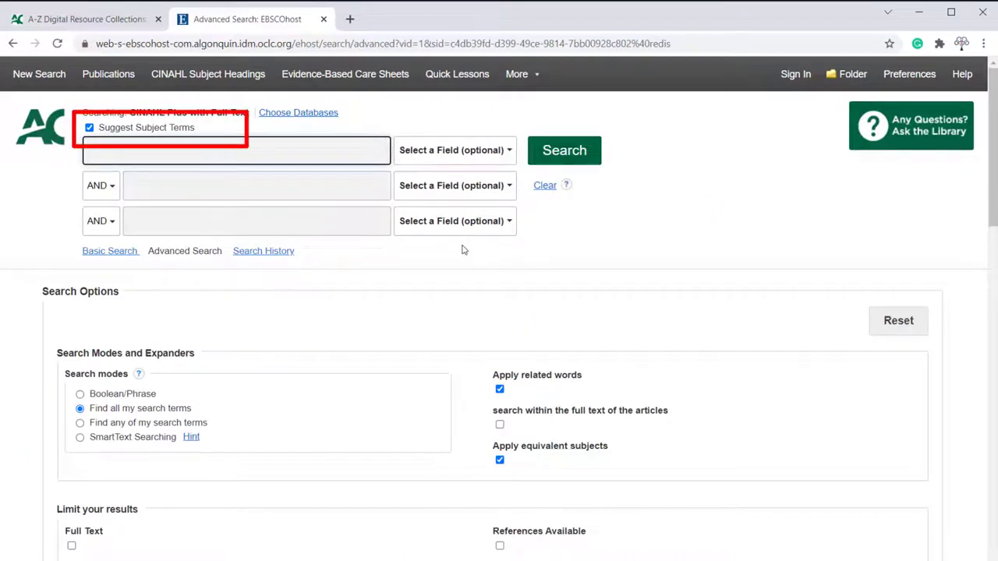
left_click(237, 149)
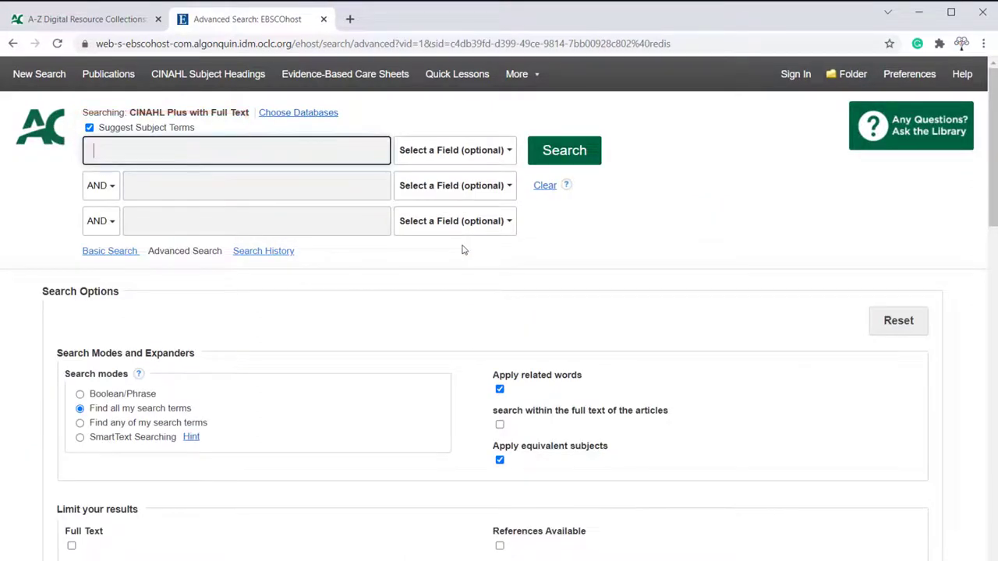
type("Priv")
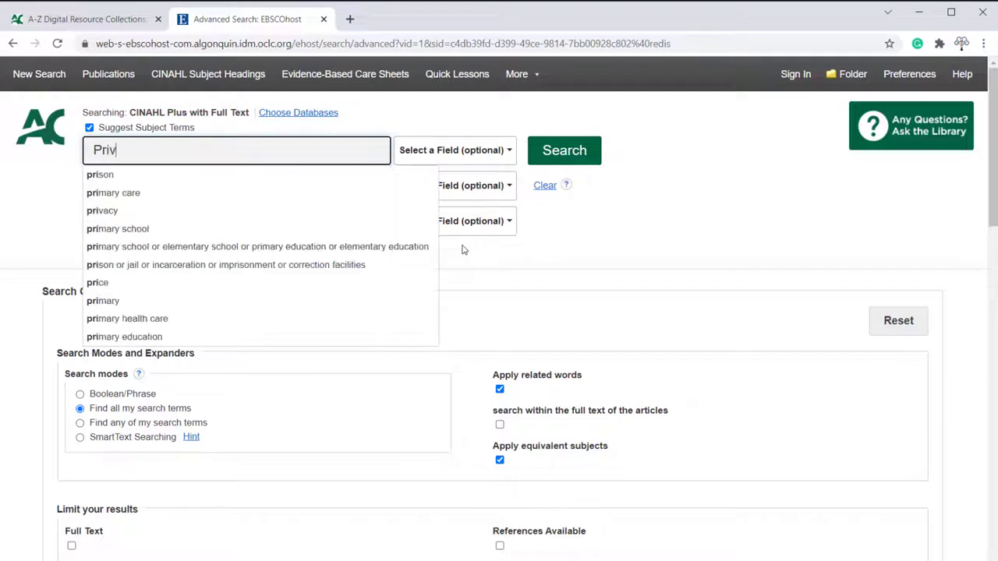
type("acy")
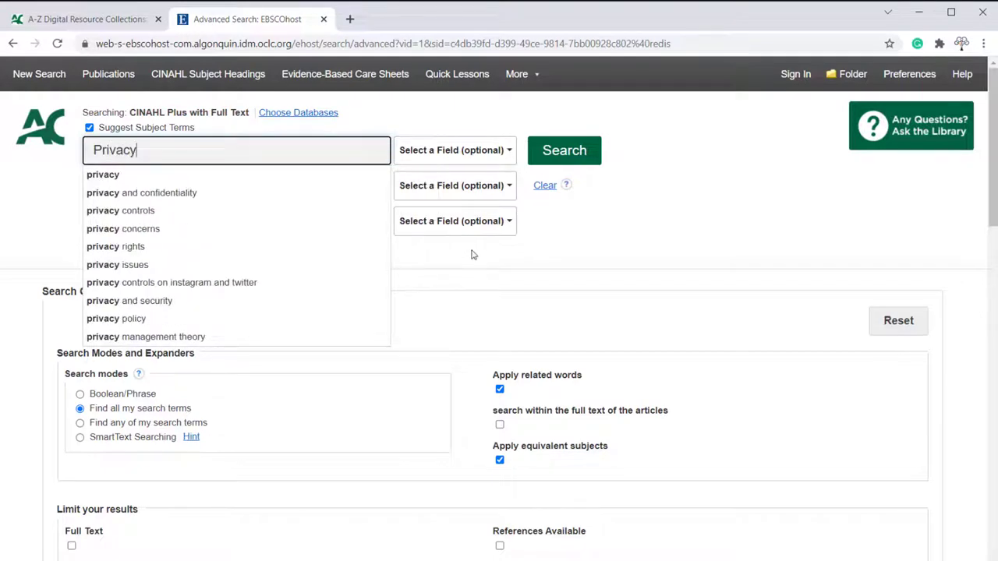
left_click(565, 149)
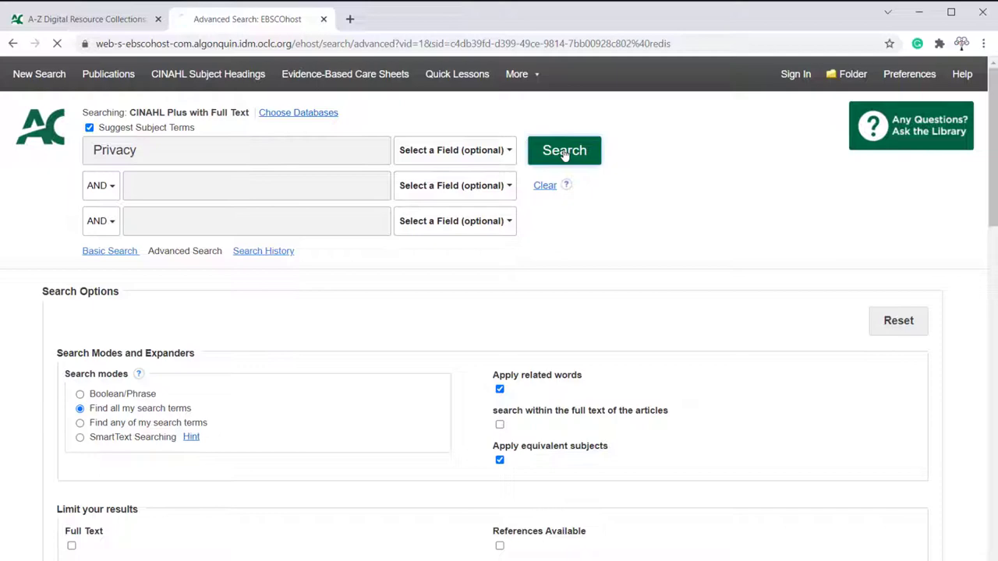
left_click(564, 150)
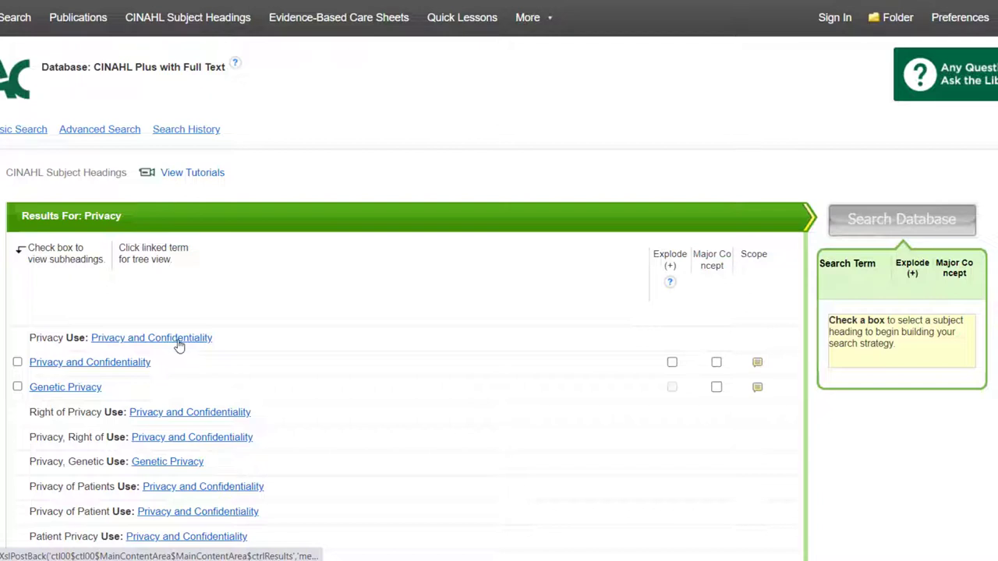
mouse_move(151, 337)
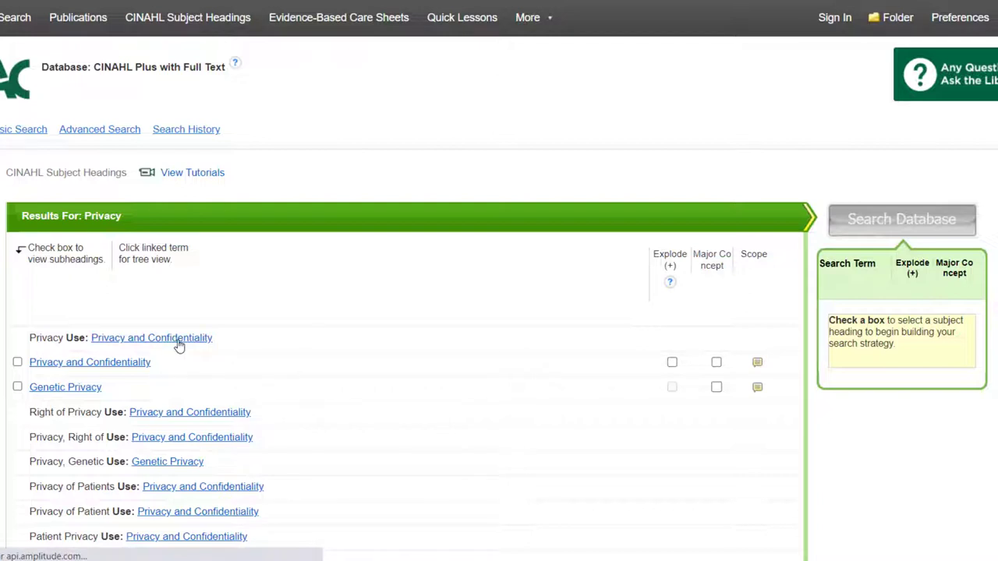
Open the Privacy and Confidentiality tree view and browse its Ethics, Civil Rights and Social Control hierarchies
left_click(151, 337)
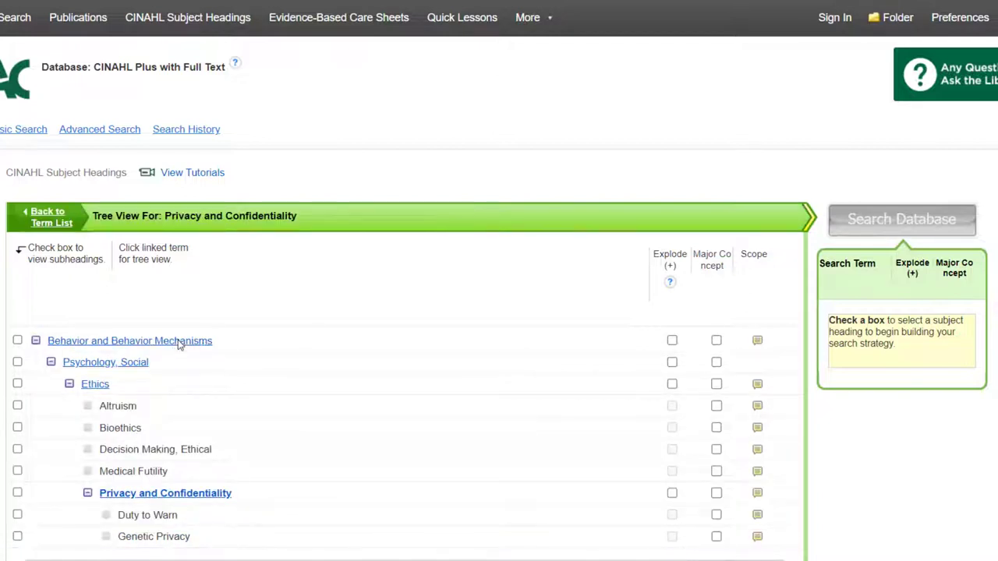
scroll("up", 3)
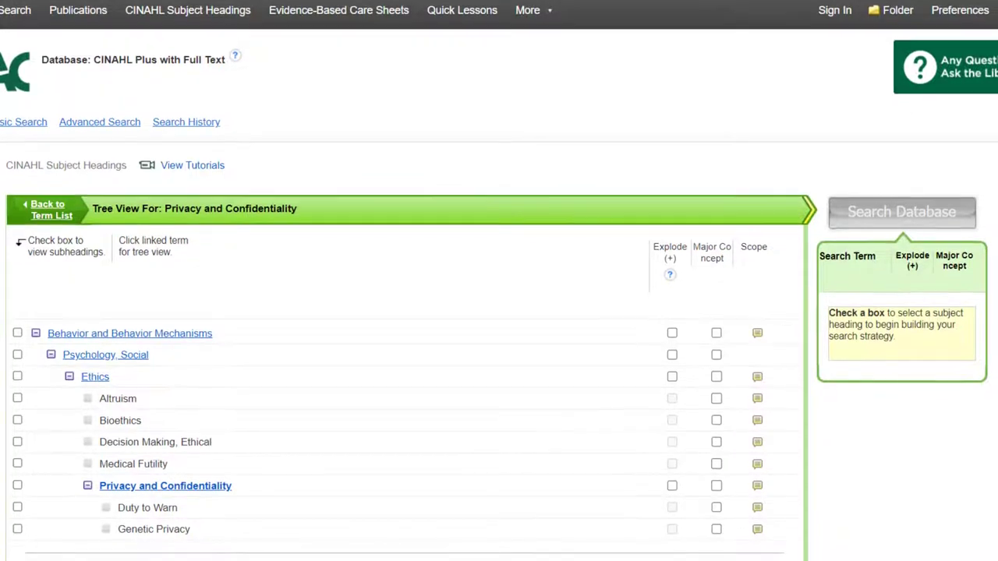
scroll("down", 3)
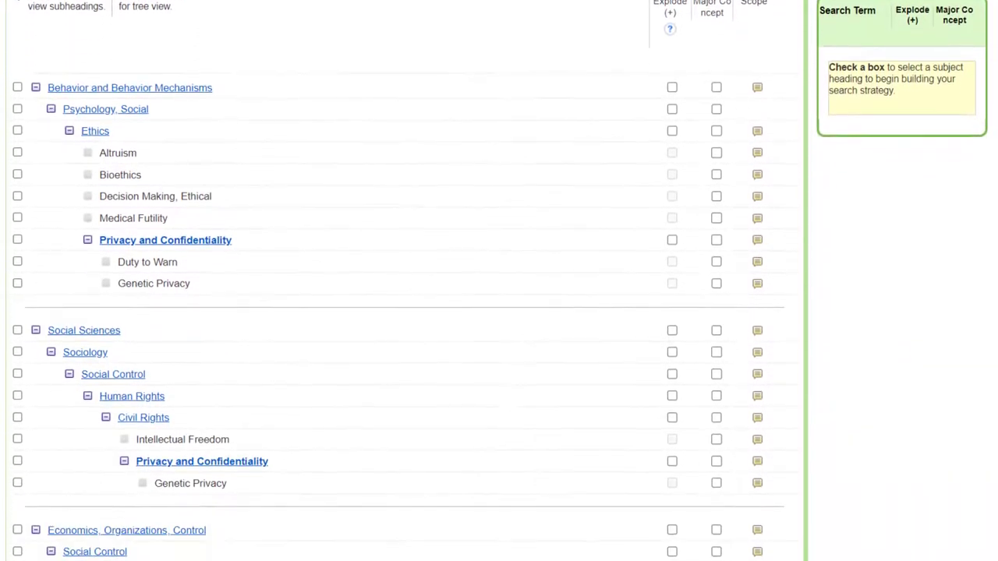
scroll("down", 3)
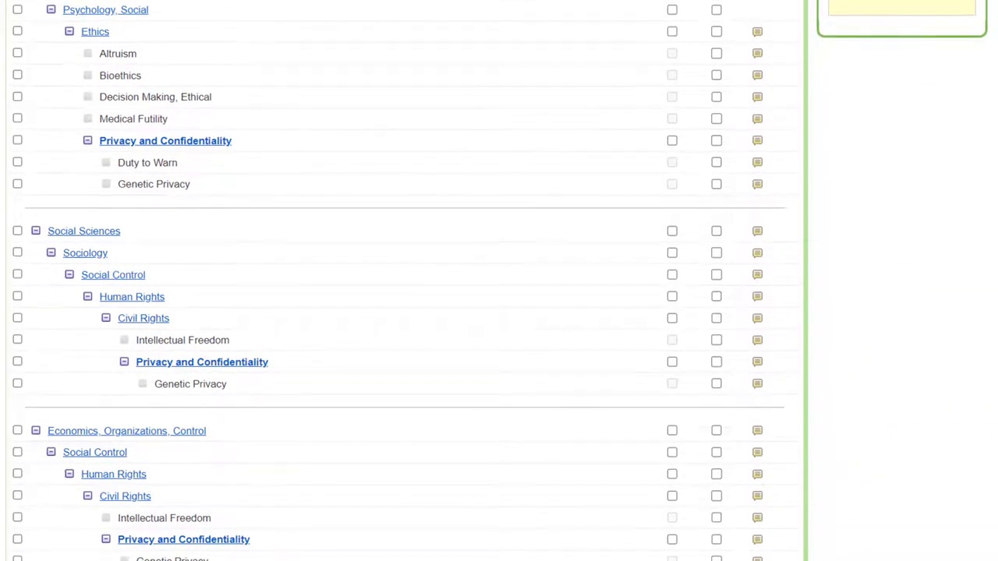
scroll("up", 3)
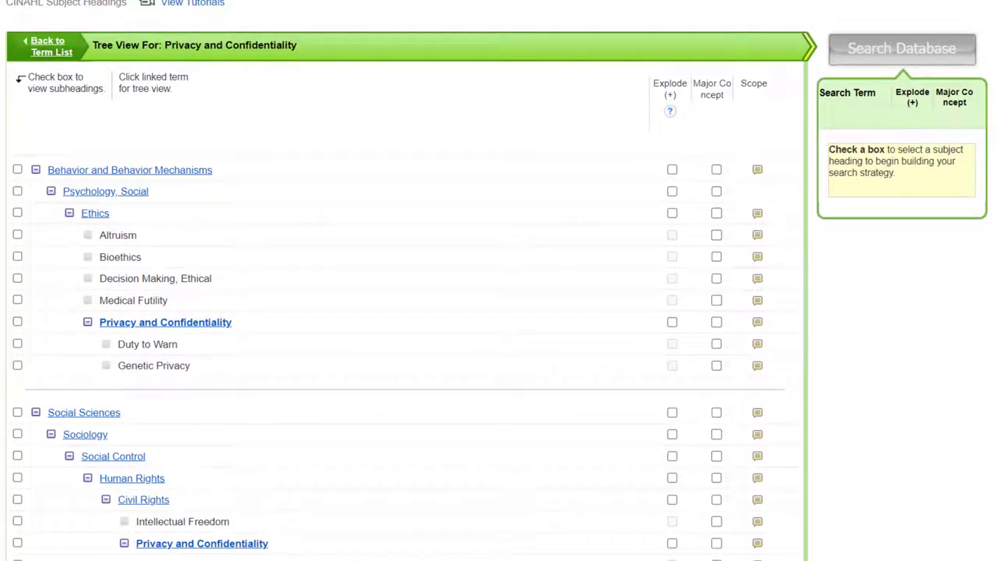
mouse_move(195, 329)
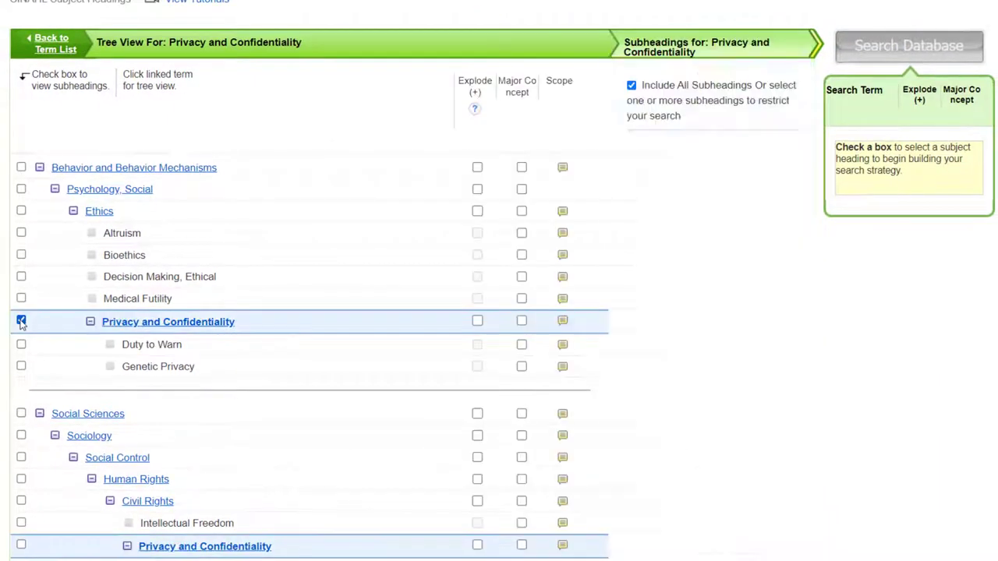
Tick the Privacy and Confidentiality checkbox in the tree view
left_click(21, 321)
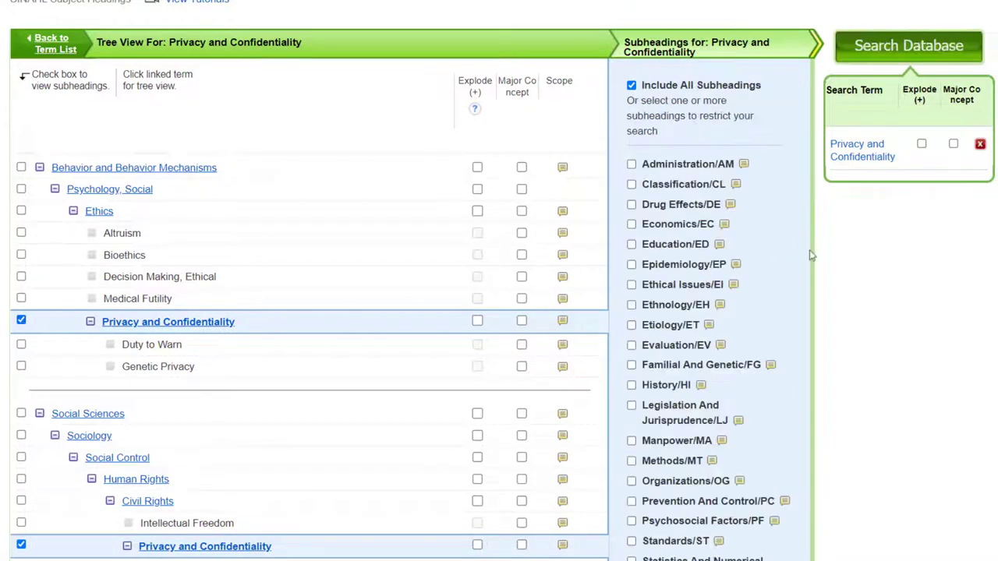
mouse_move(923, 246)
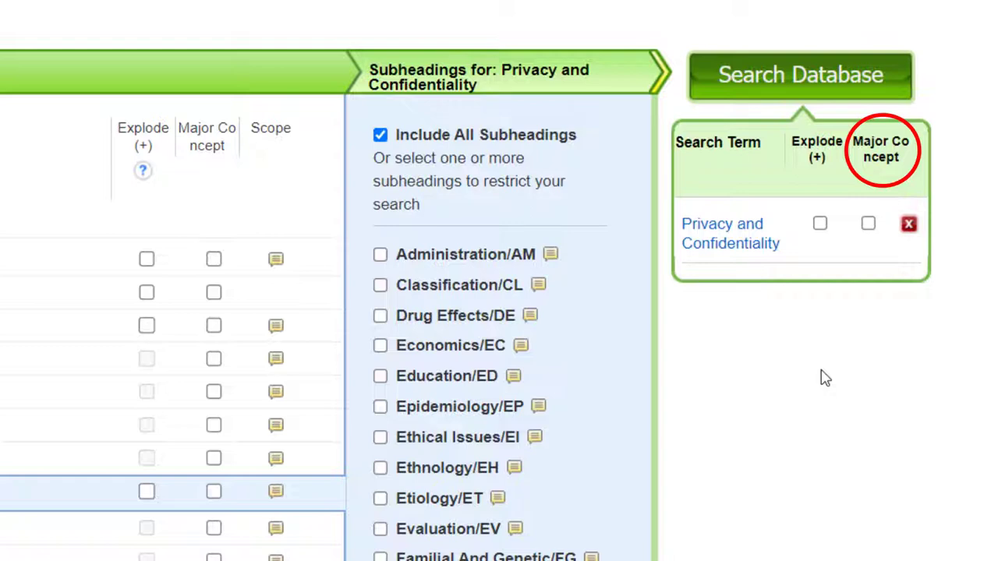
mouse_move(928, 335)
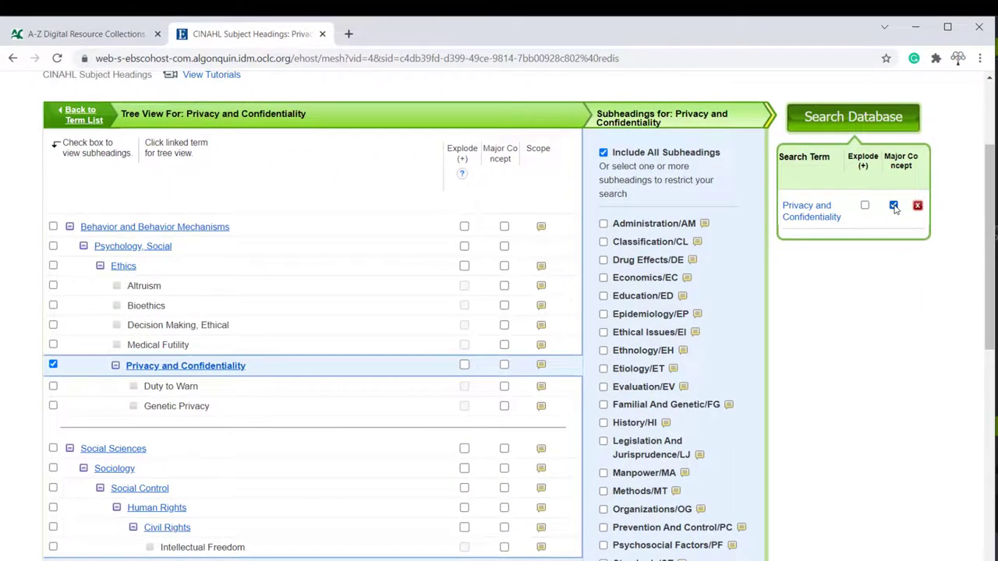
mouse_move(853, 116)
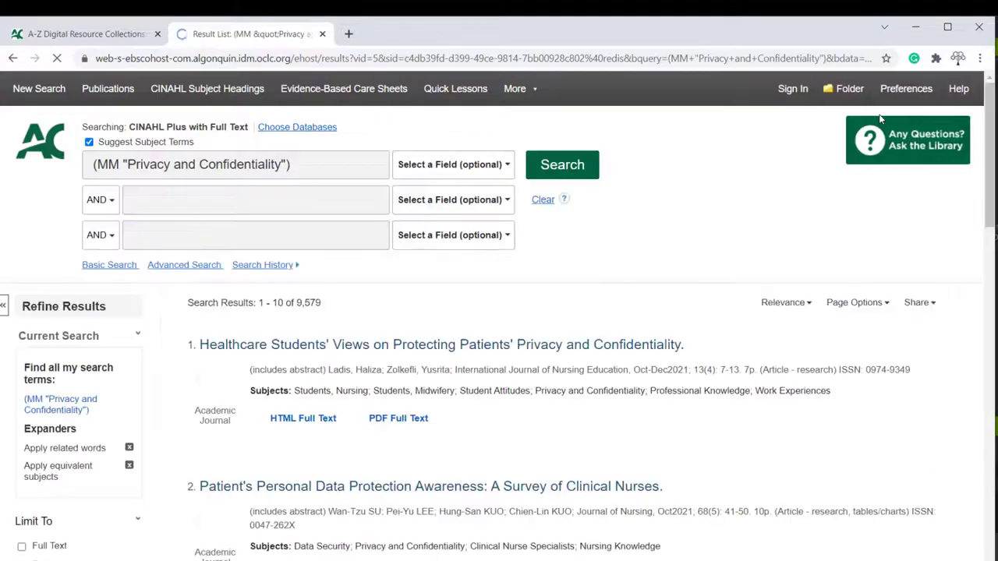
mouse_move(775, 183)
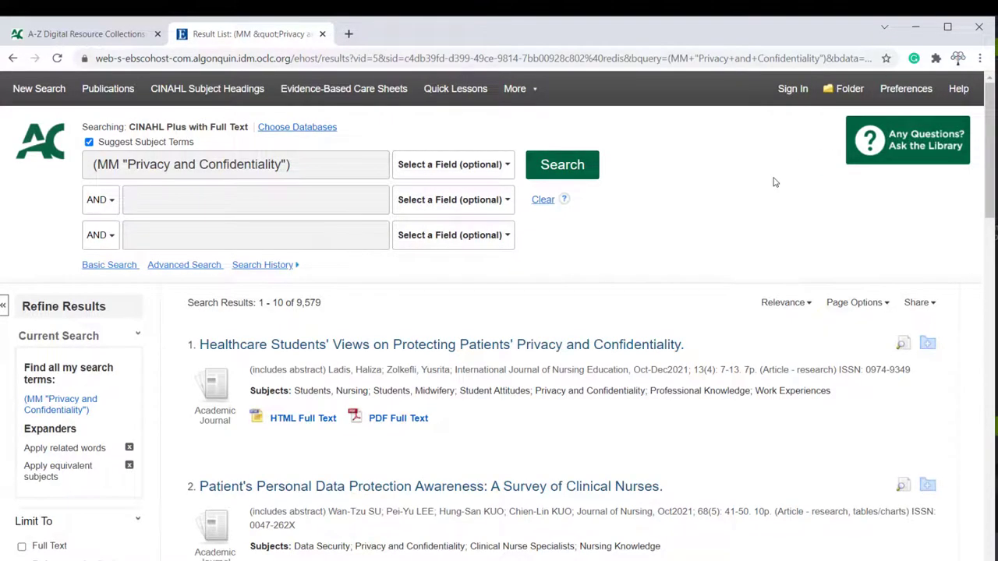